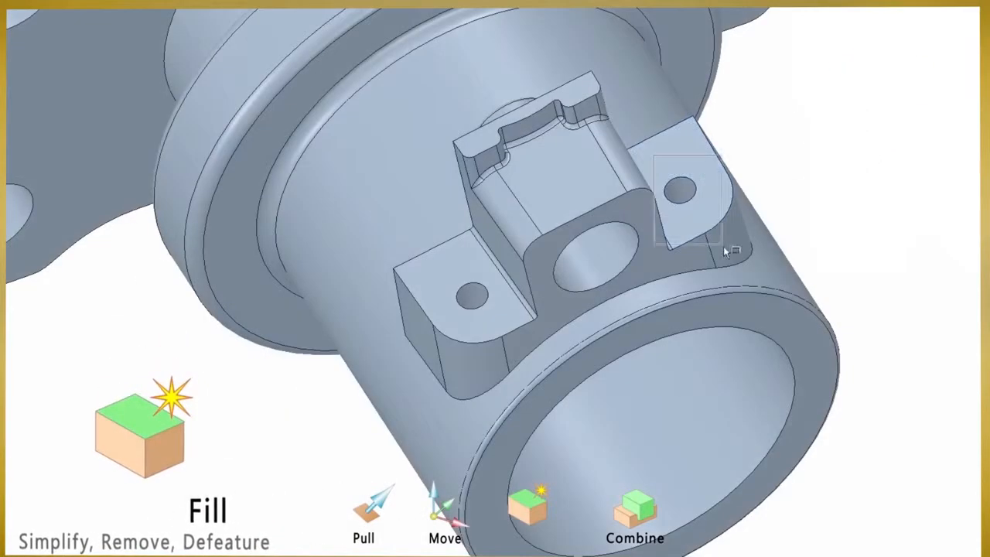
# Select the small hole on the boss's right mounting tab for the Fill tool
pyautogui.click(679, 194)
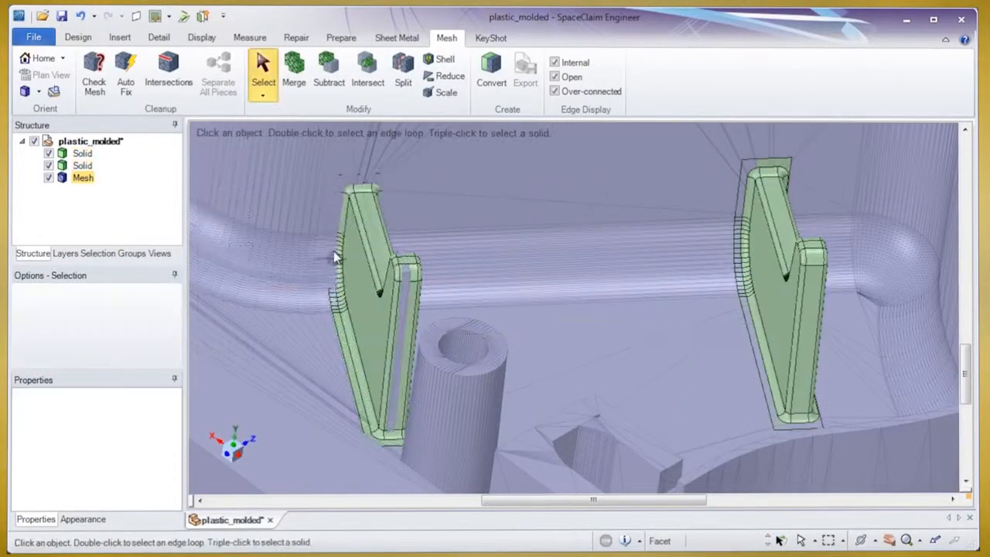
# Start the mesh Merge tool to combine the solid ribs into the plastic_molded mesh
pyautogui.click(294, 70)
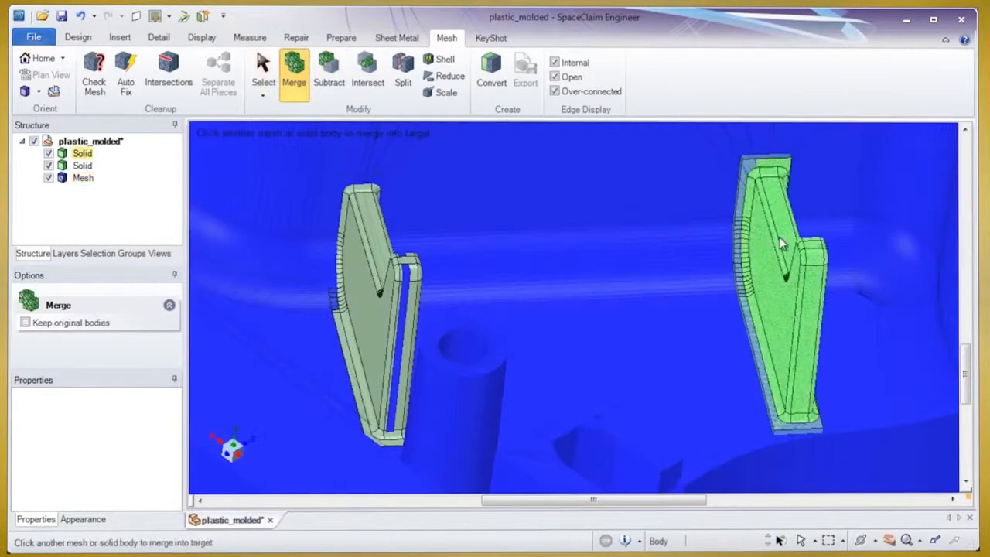